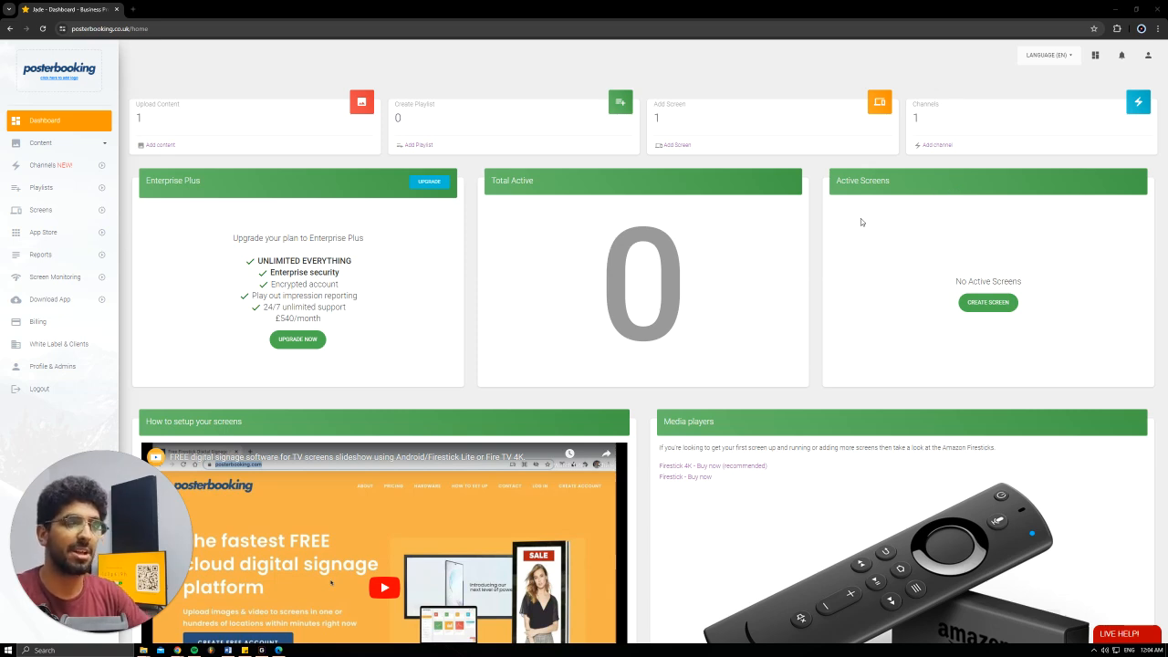
pyautogui.moveTo(681, 153)
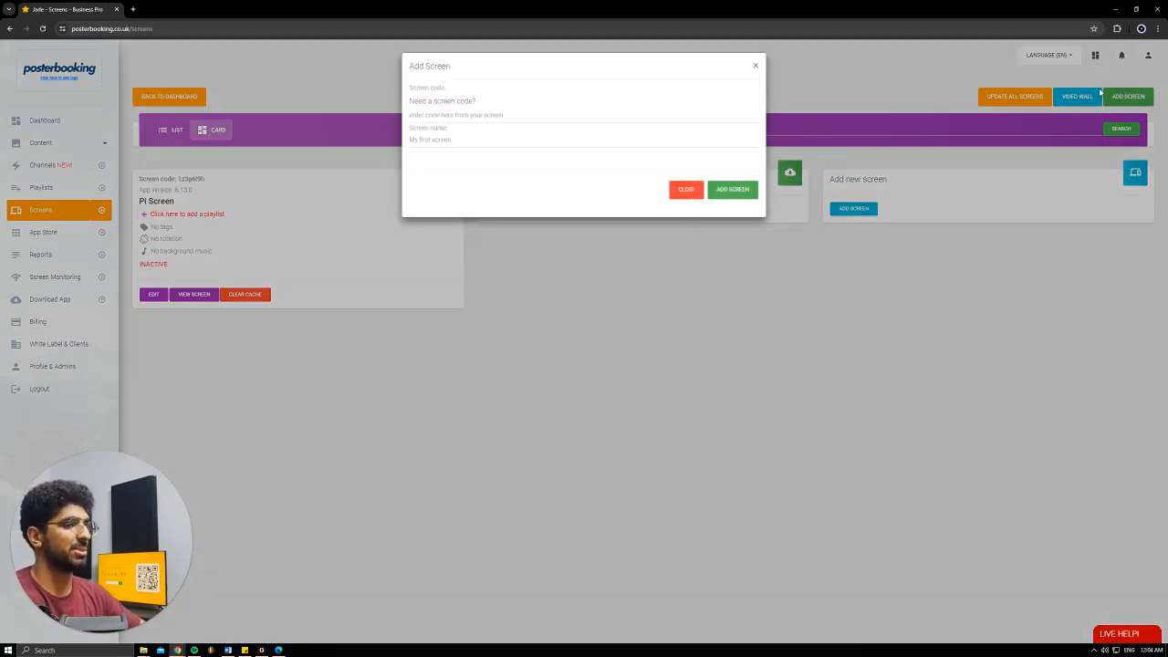
# Close the Add Screen dialog without adding, leaving Pi Screen in the list.
pyautogui.click(584, 140)
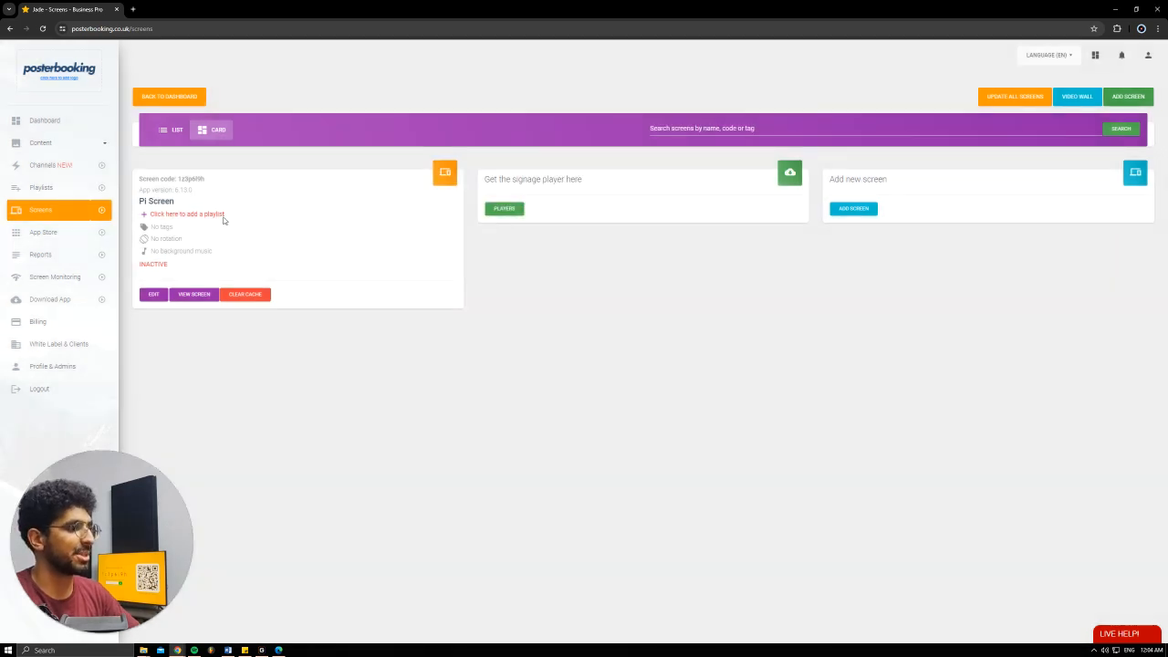
# View the Images / Videos library with the Art Workshop poster, then go to Playlists.
pyautogui.click(40, 143)
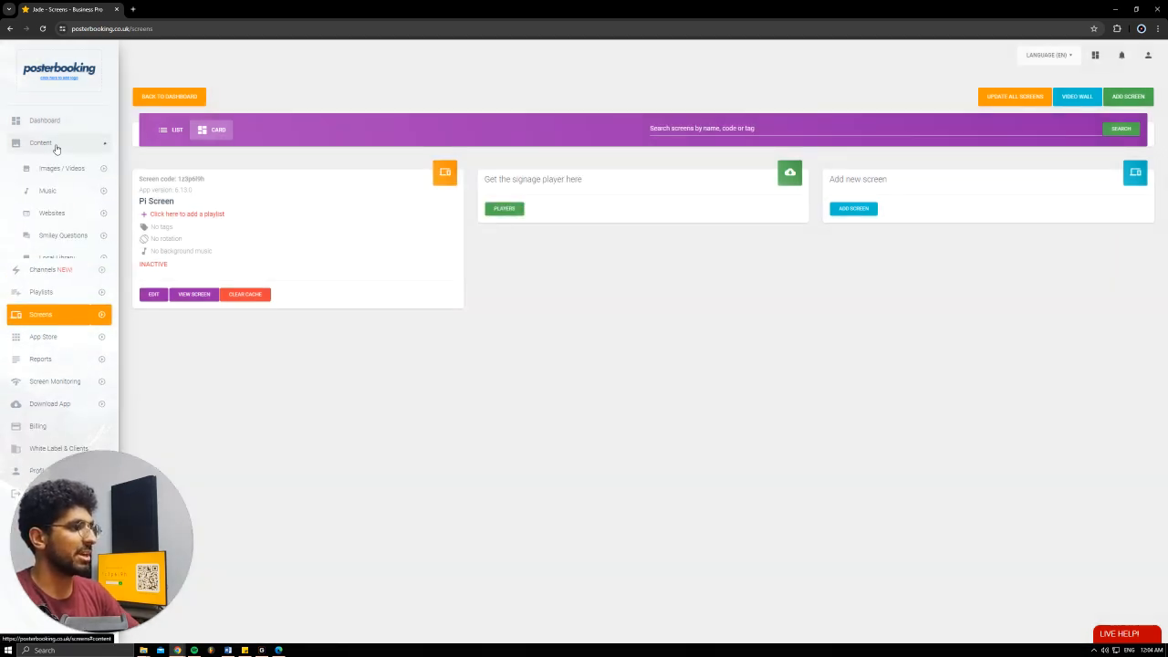
pyautogui.click(40, 143)
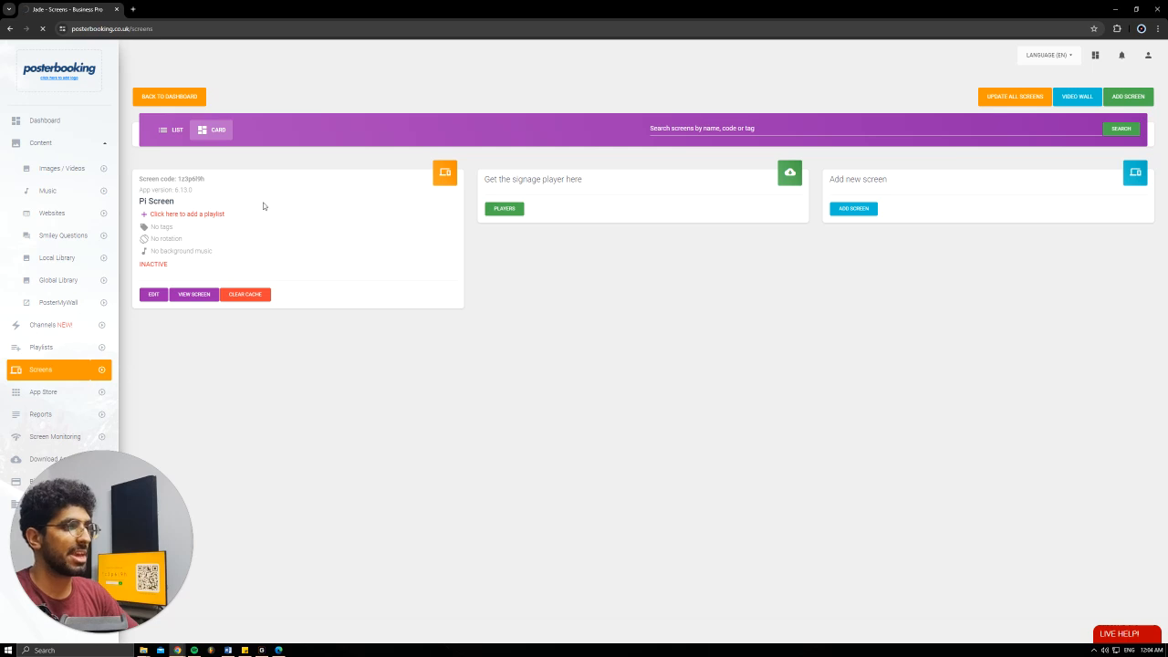
pyautogui.click(40, 142)
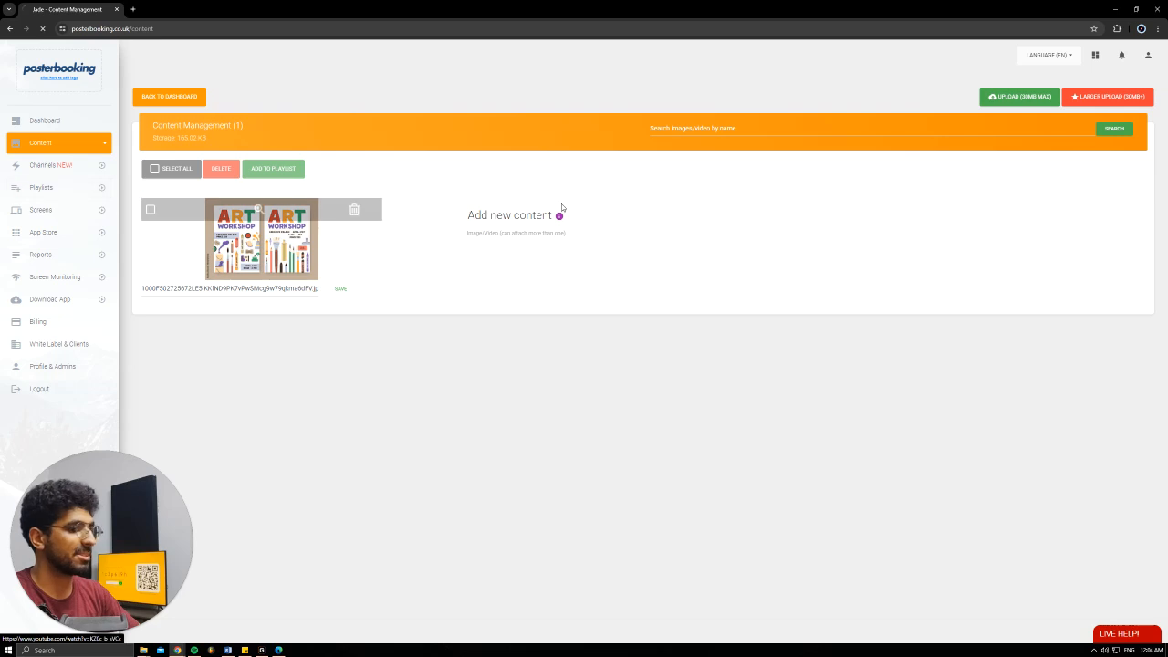
pyautogui.click(41, 187)
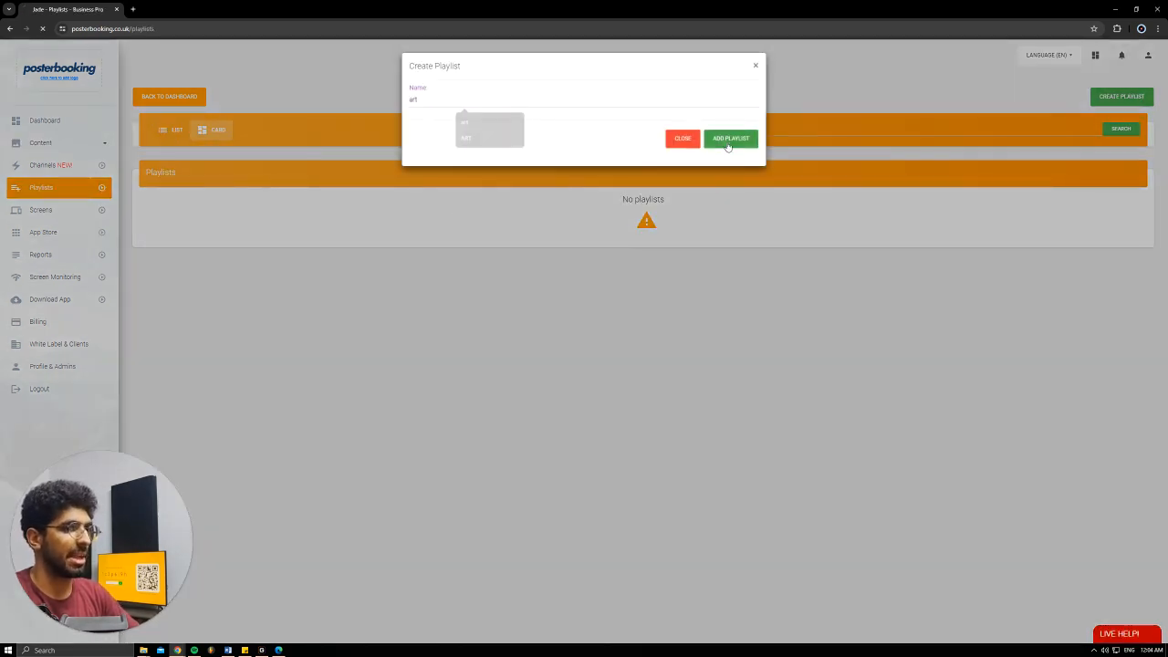
# Create the 'art' playlist containing the Art Workshop poster image and return to Screens.
pyautogui.click(730, 137)
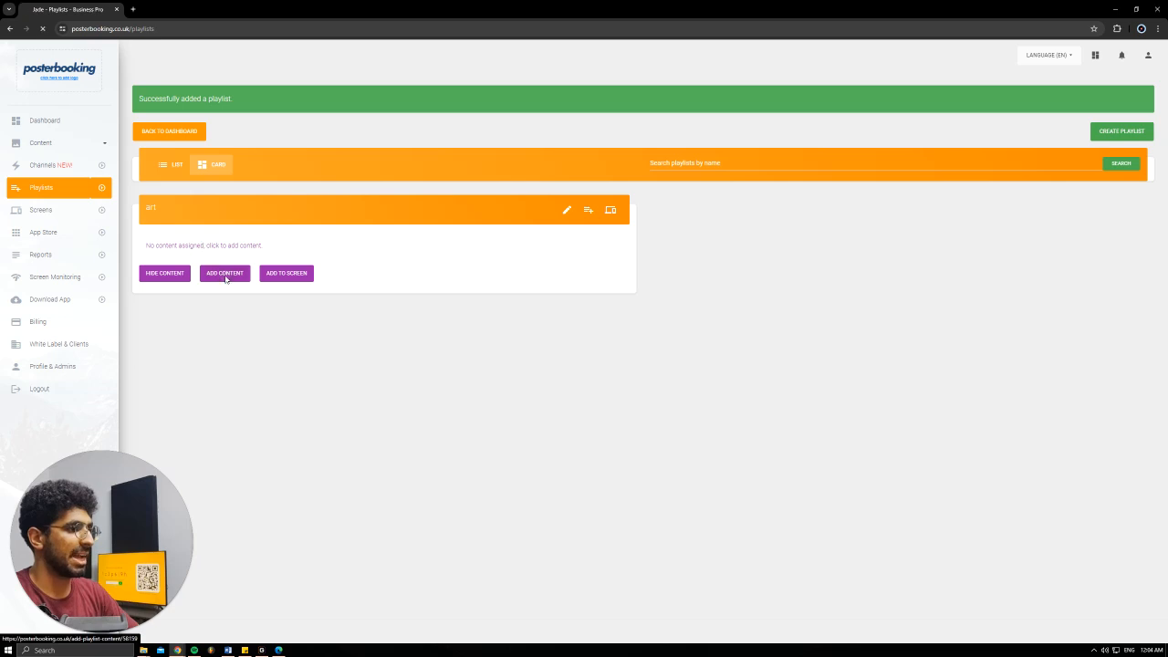
pyautogui.click(225, 273)
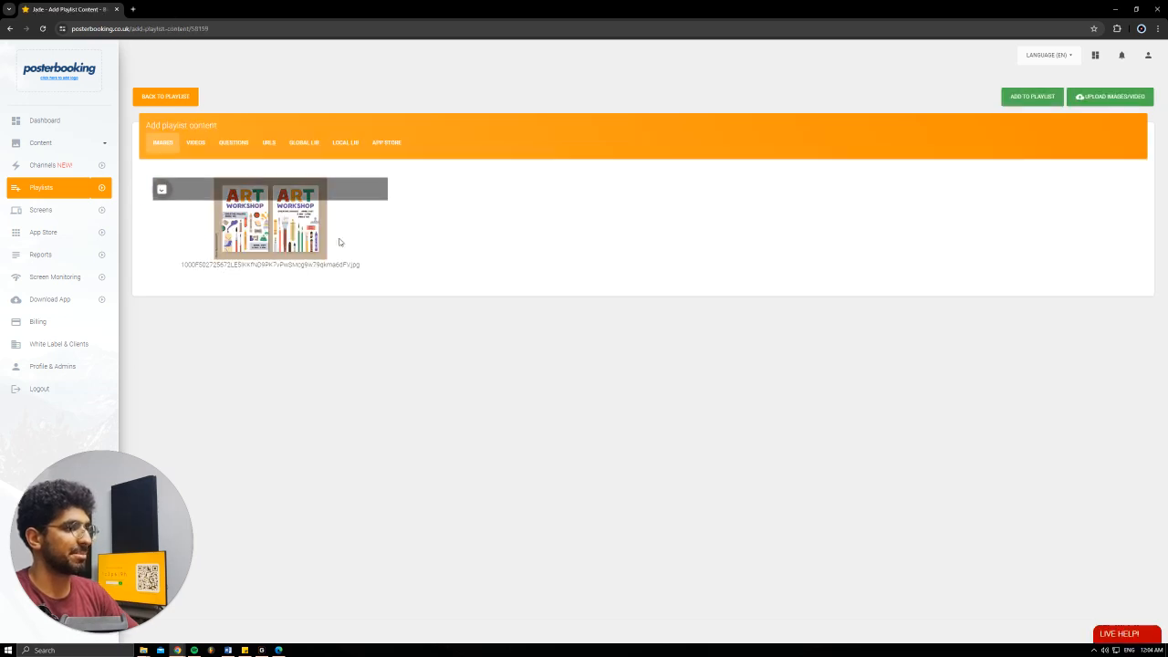
pyautogui.click(162, 189)
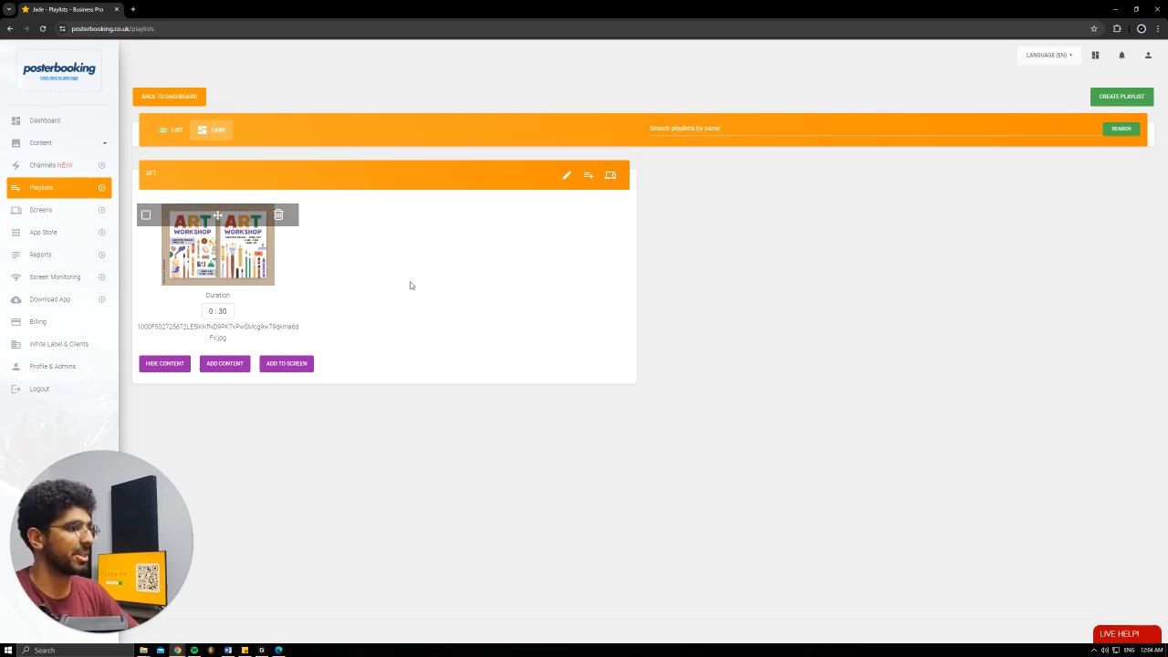
pyautogui.click(40, 210)
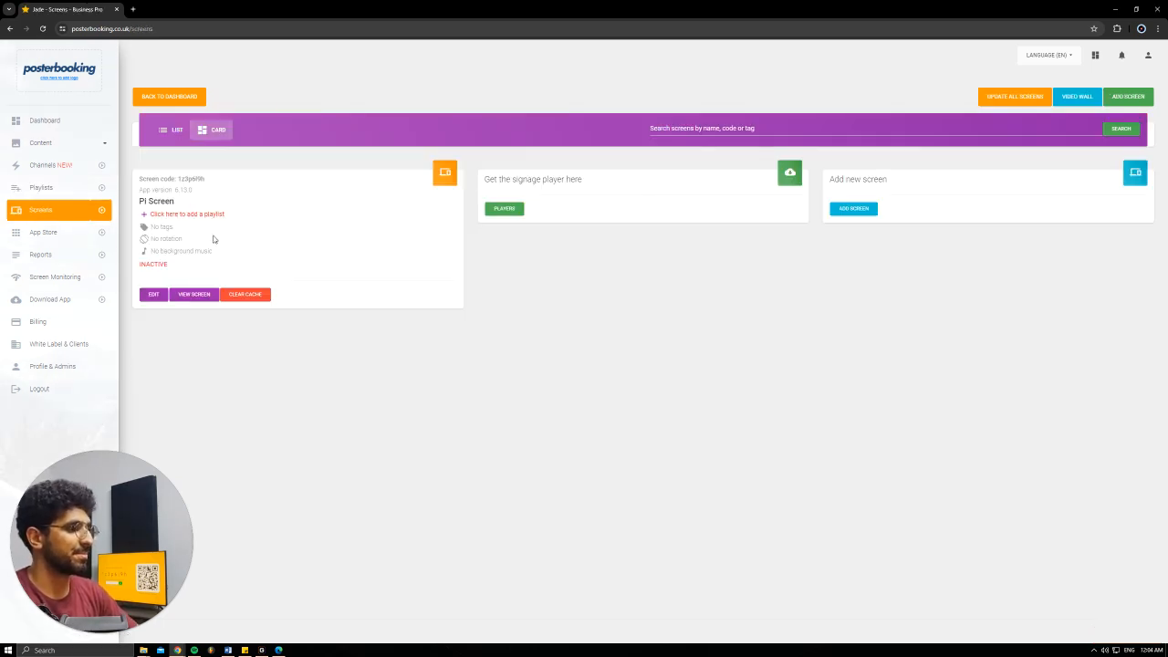
# Assign the 'art' playlist to Pi Screen and save the assignment.
pyautogui.click(187, 213)
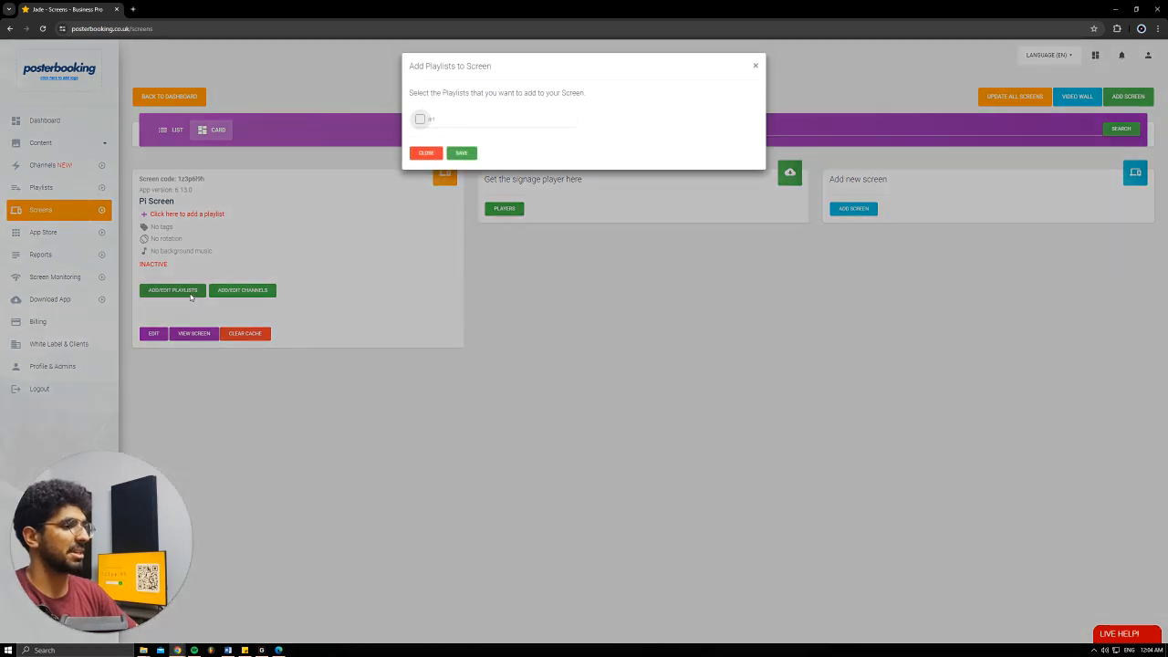
pyautogui.click(419, 119)
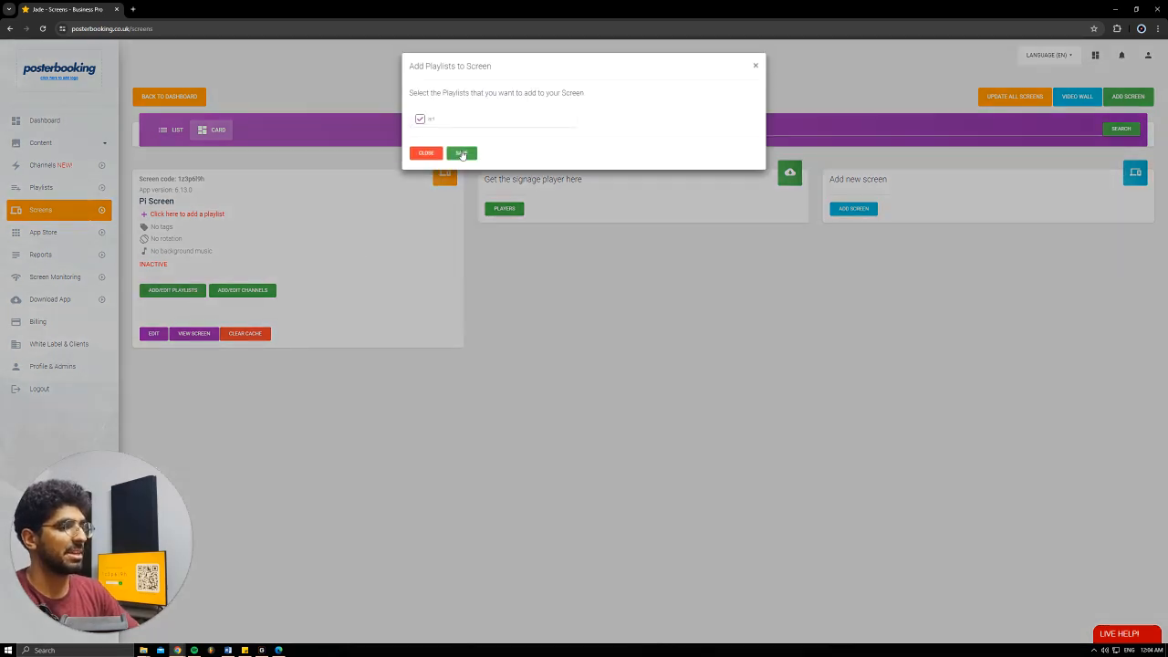
pyautogui.click(461, 152)
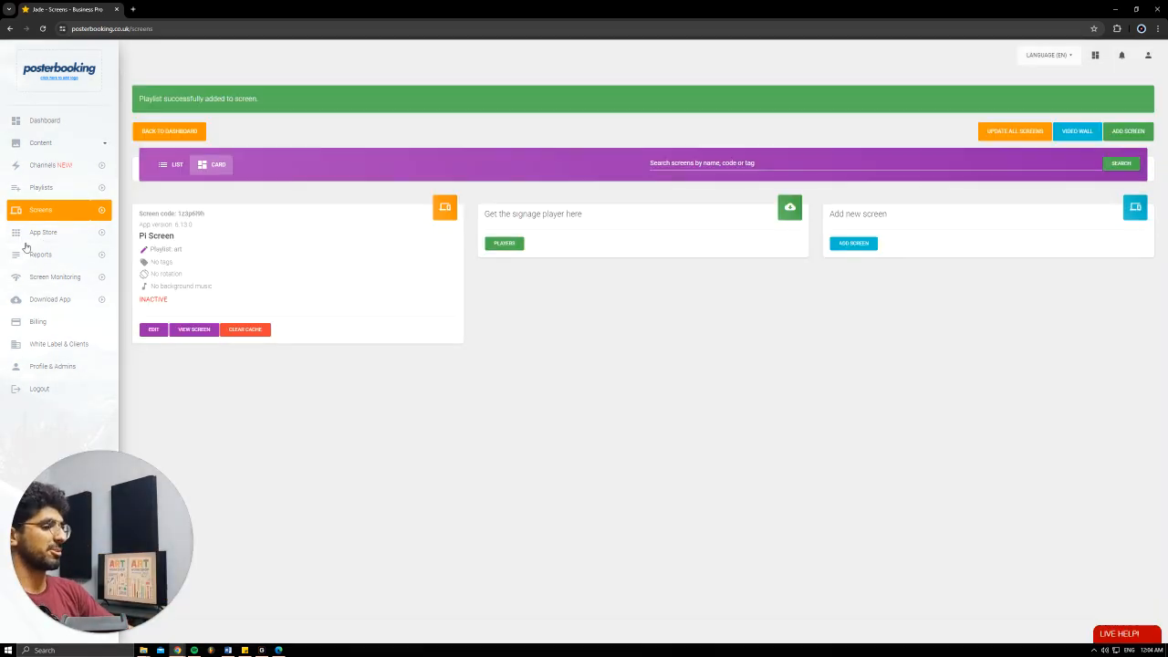